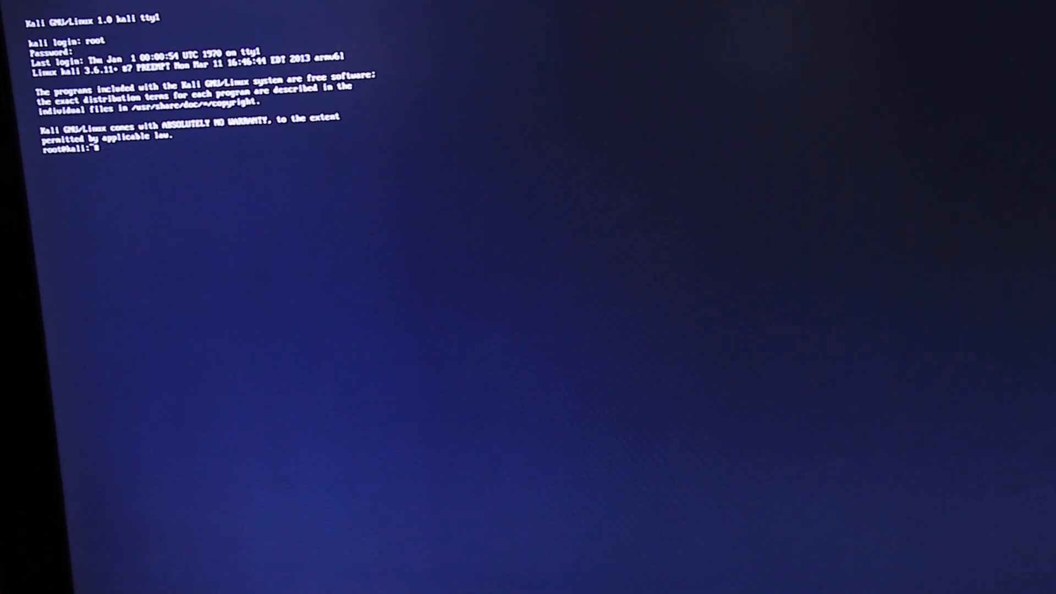
# Step: Run the aircrack-ng -S speed benchmark (72 k/s), then enter startx
pyautogui.write('aircrack-ng -S')
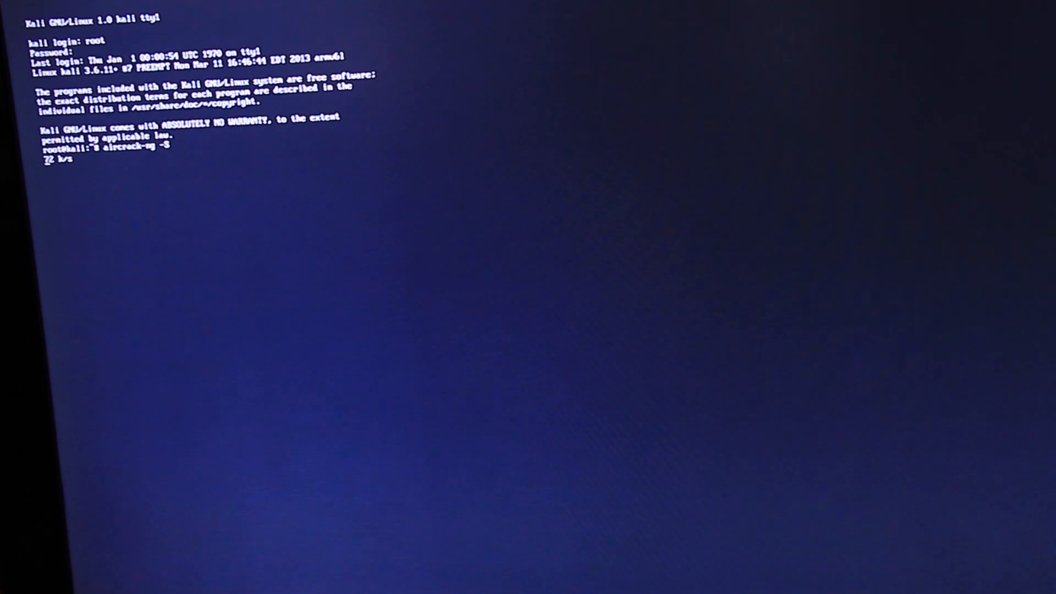
pyautogui.write('startx')
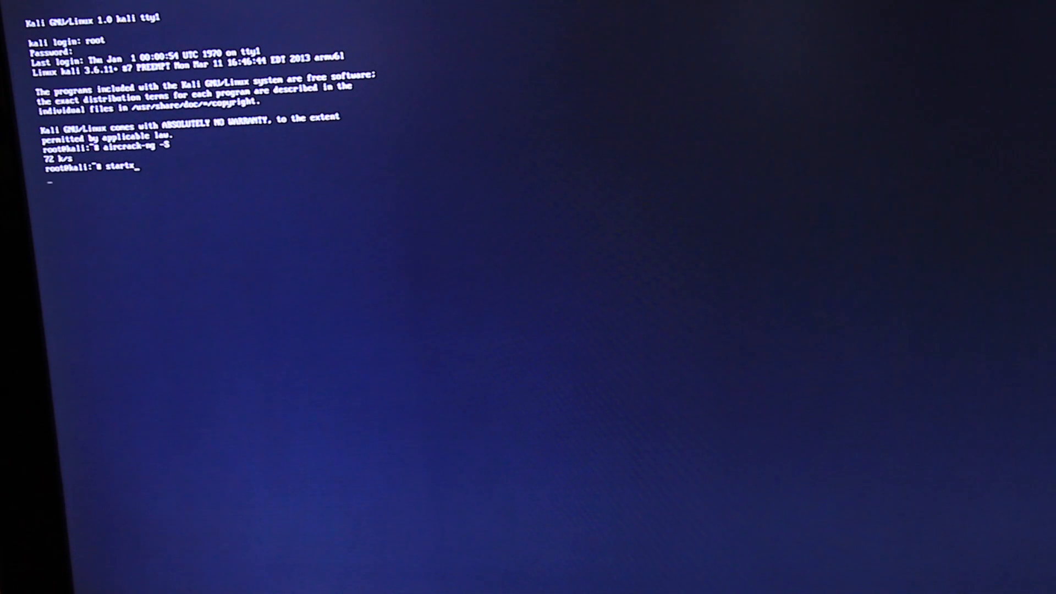
# Step: Launch the Xfce session so the dragon wallpaper, desktop icons and dock load
pyautogui.press('Return')
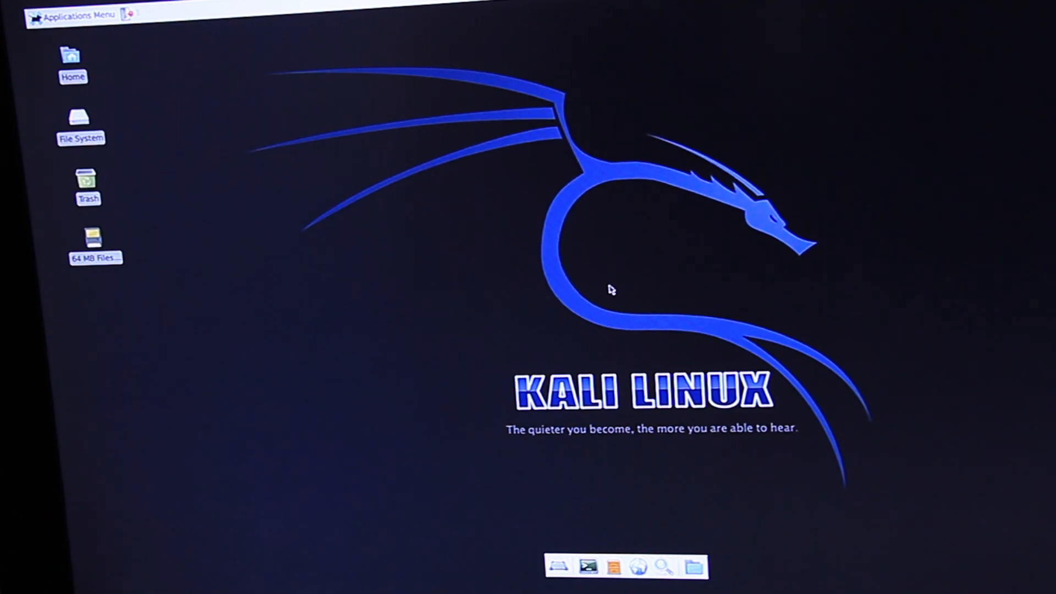
pyautogui.moveTo(515, 288)
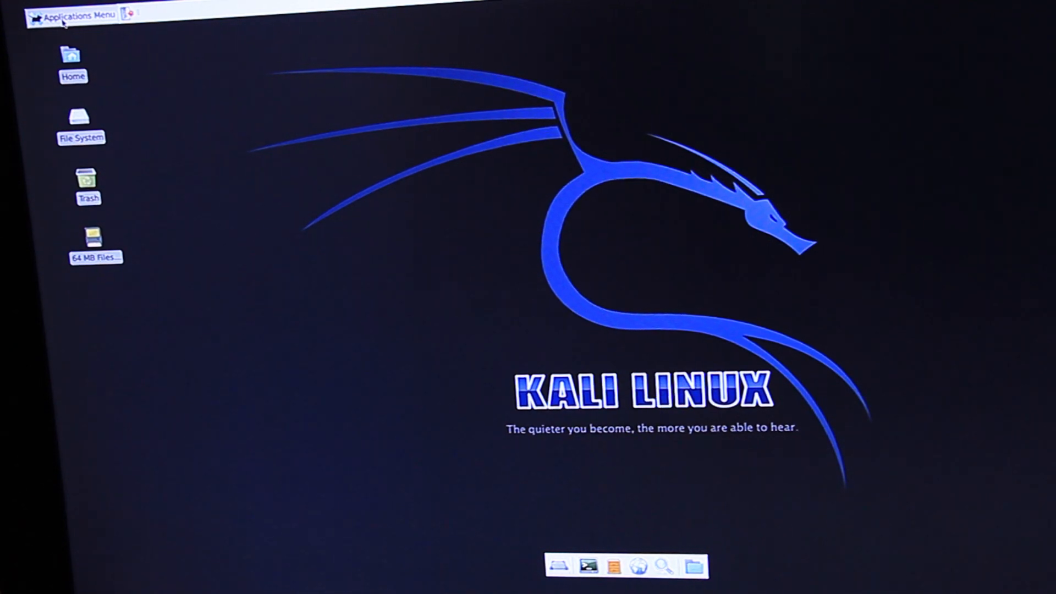
# Step: Open the Applications Menu listing categories and shortcuts like Terminal Emulator
pyautogui.click(76, 15)
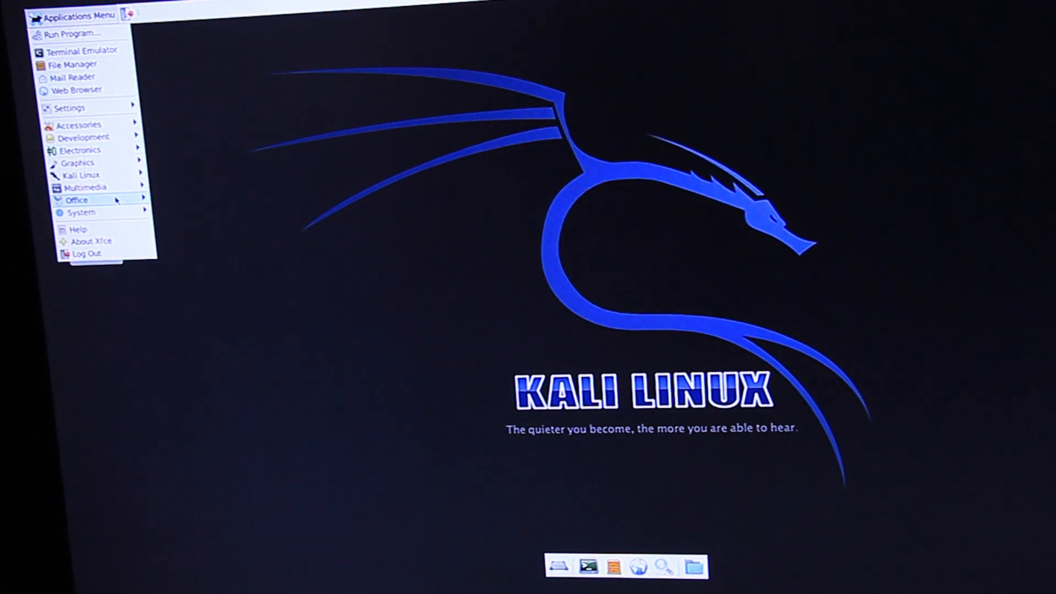
pyautogui.moveTo(87, 187)
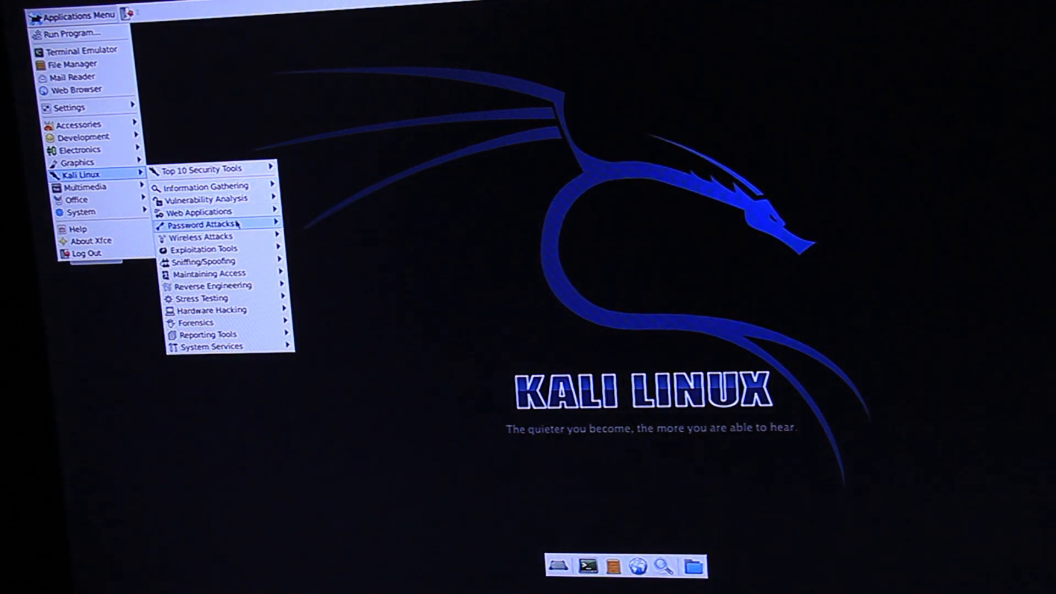
pyautogui.moveTo(205, 187)
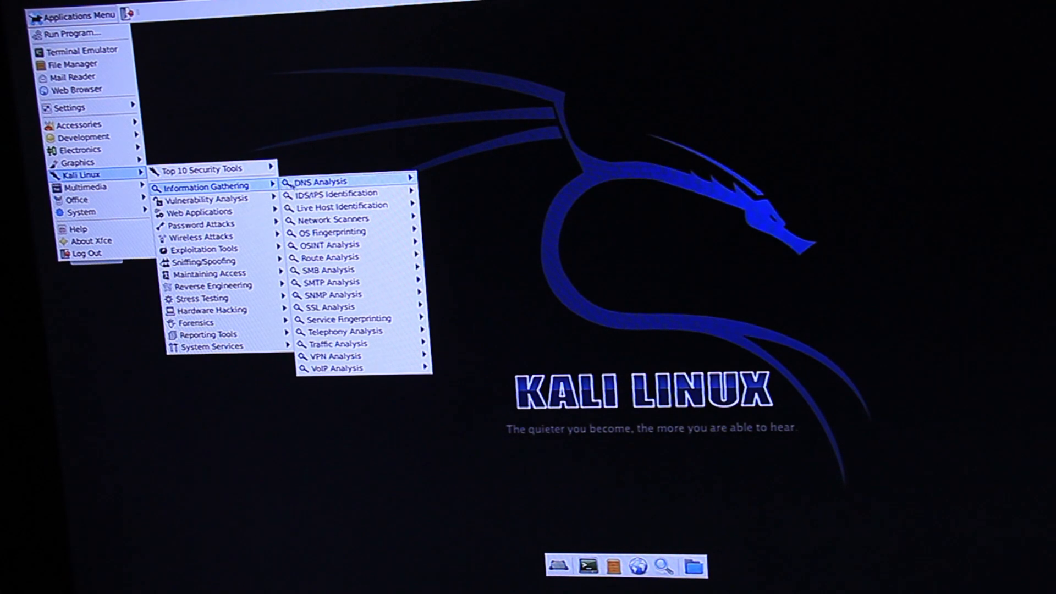
pyautogui.moveTo(331, 218)
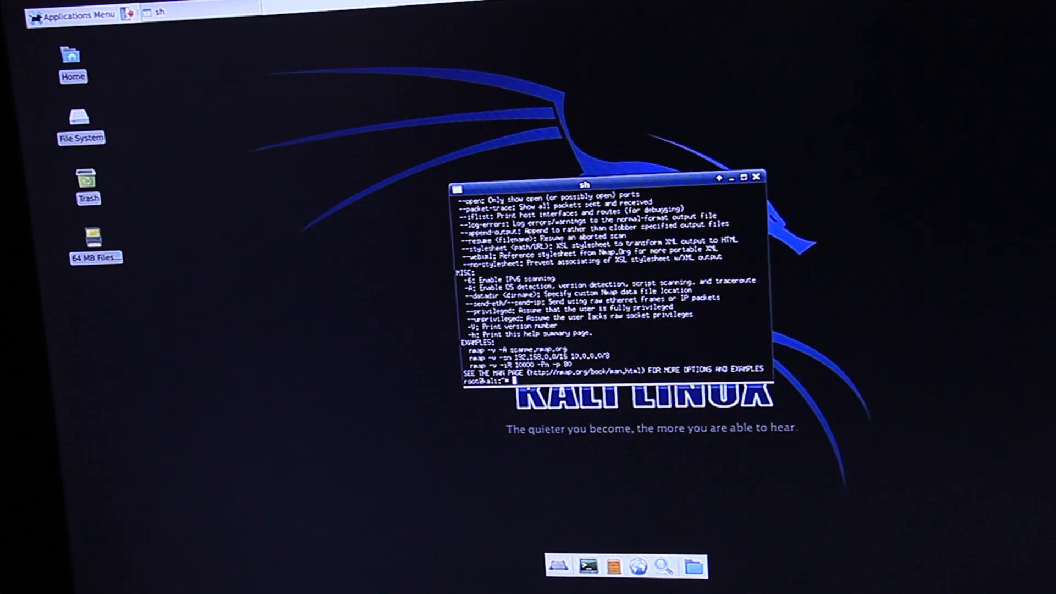
# Step: Choose a font size larger than Tiny from the xterm VT Fonts menu
pyautogui.rightClick(572, 289)
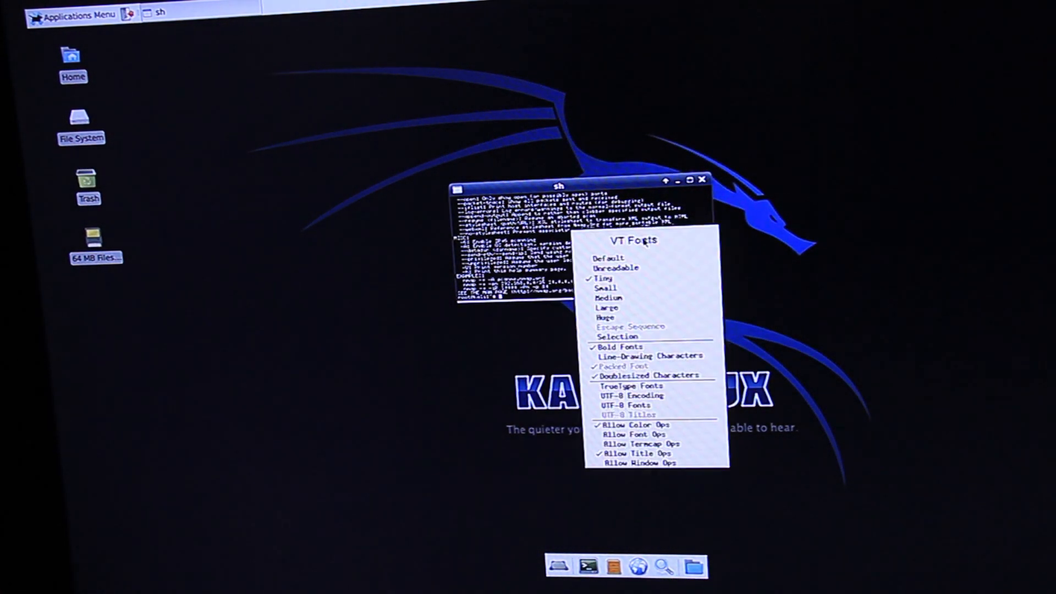
pyautogui.moveTo(816, 267)
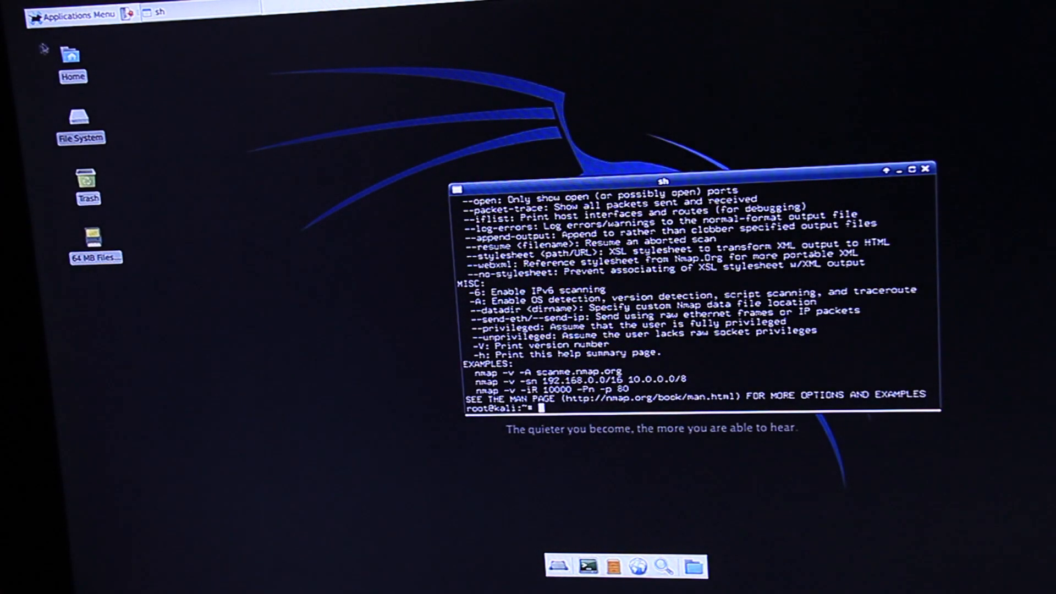
pyautogui.moveTo(72, 15)
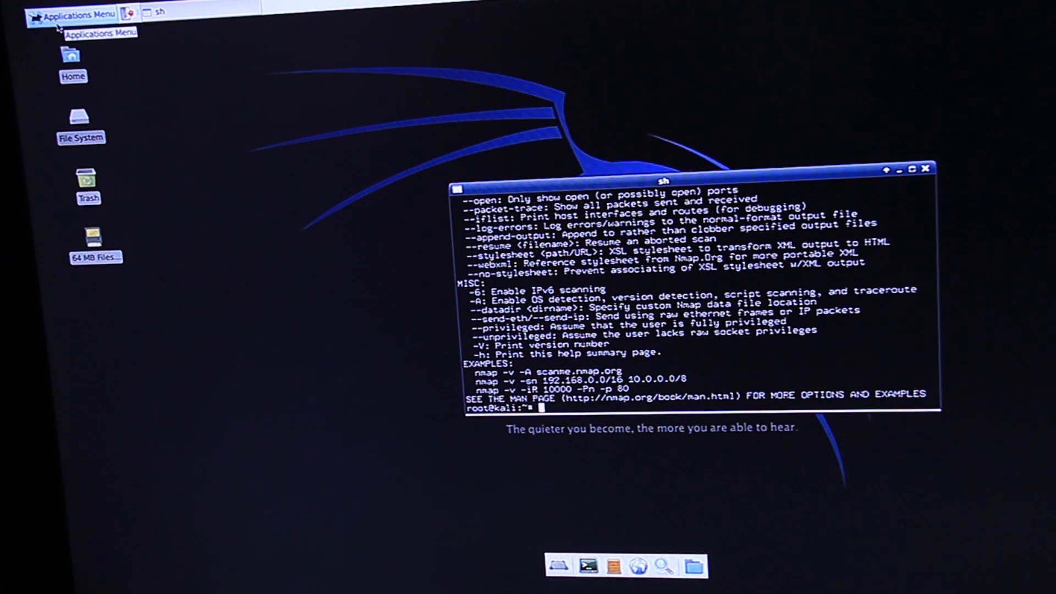
pyautogui.click(62, 108)
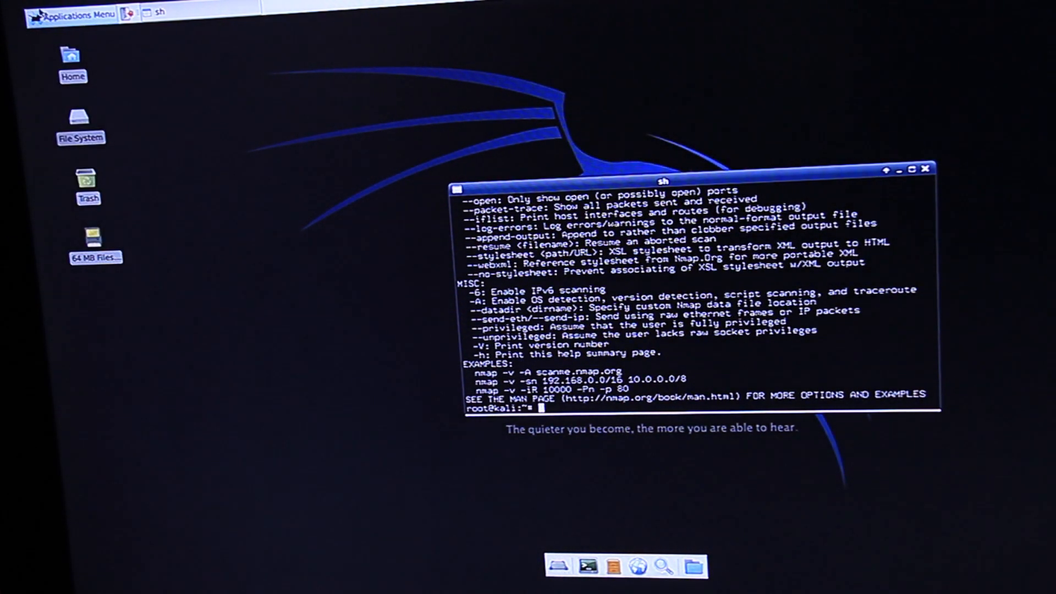
pyautogui.click(72, 12)
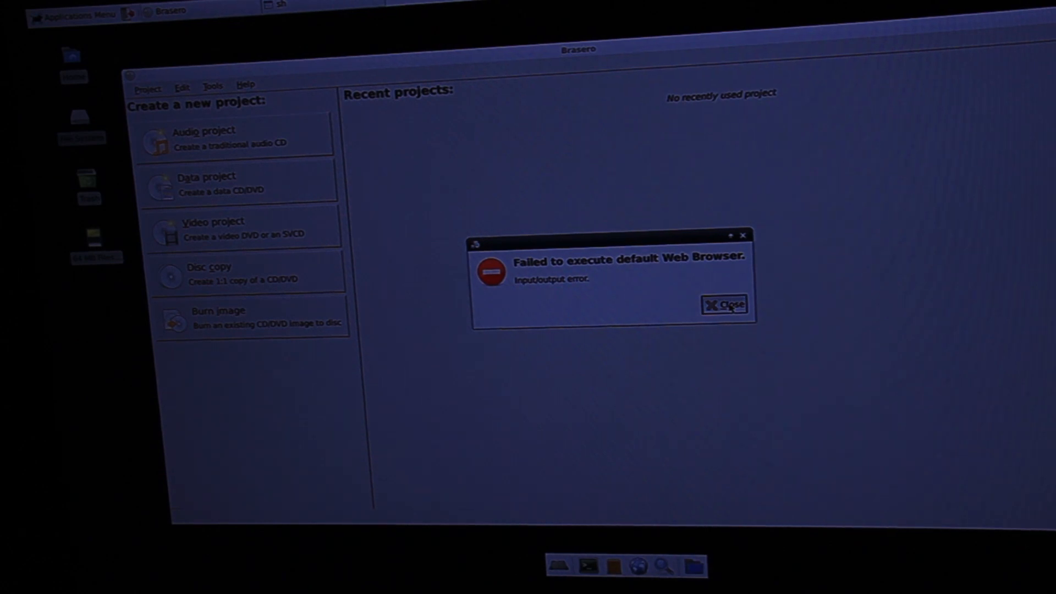
pyautogui.click(725, 305)
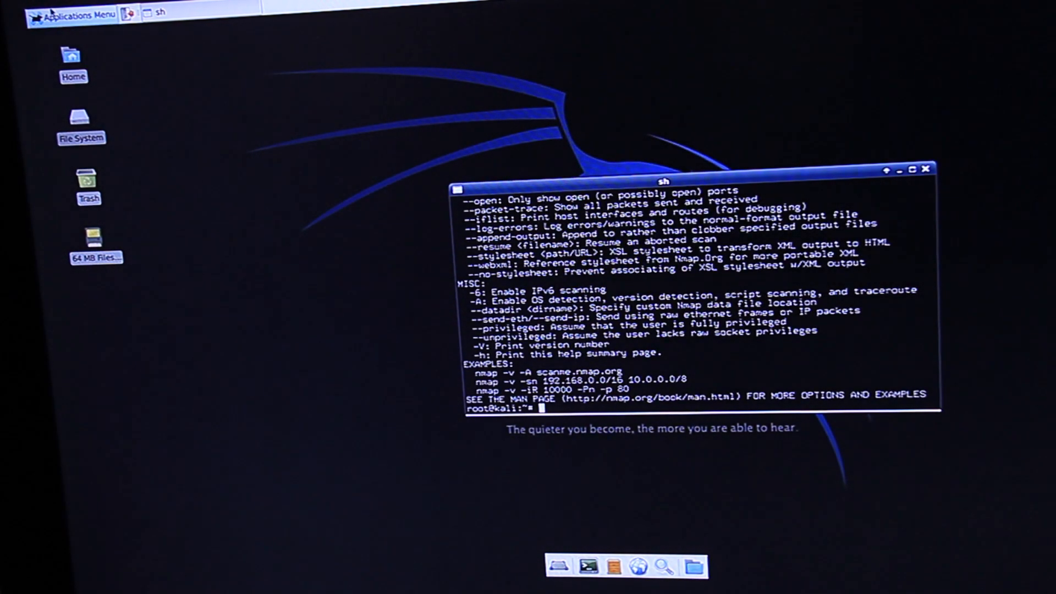
pyautogui.click(73, 15)
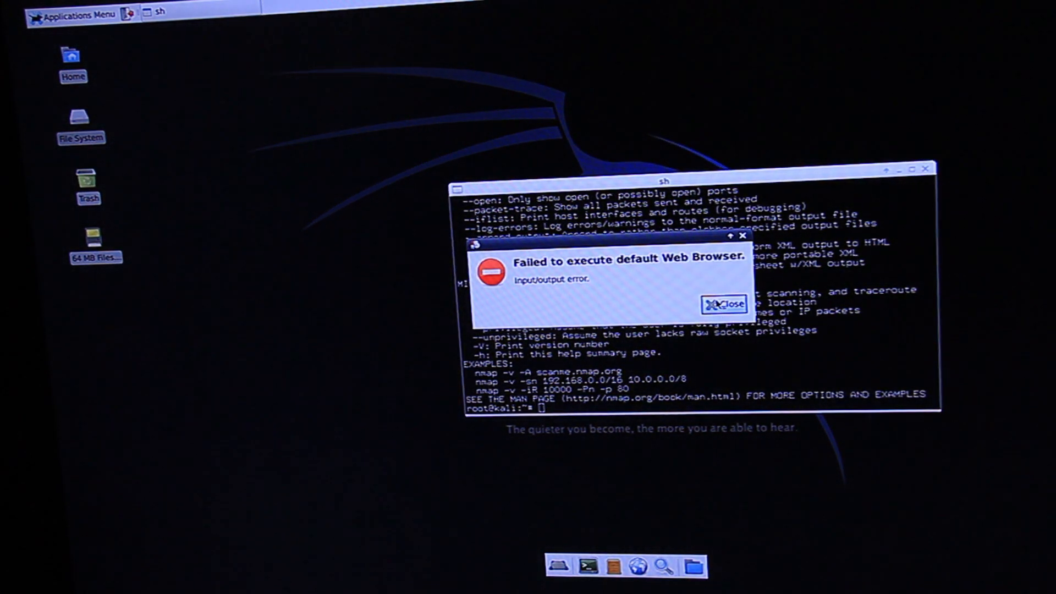
pyautogui.click(723, 304)
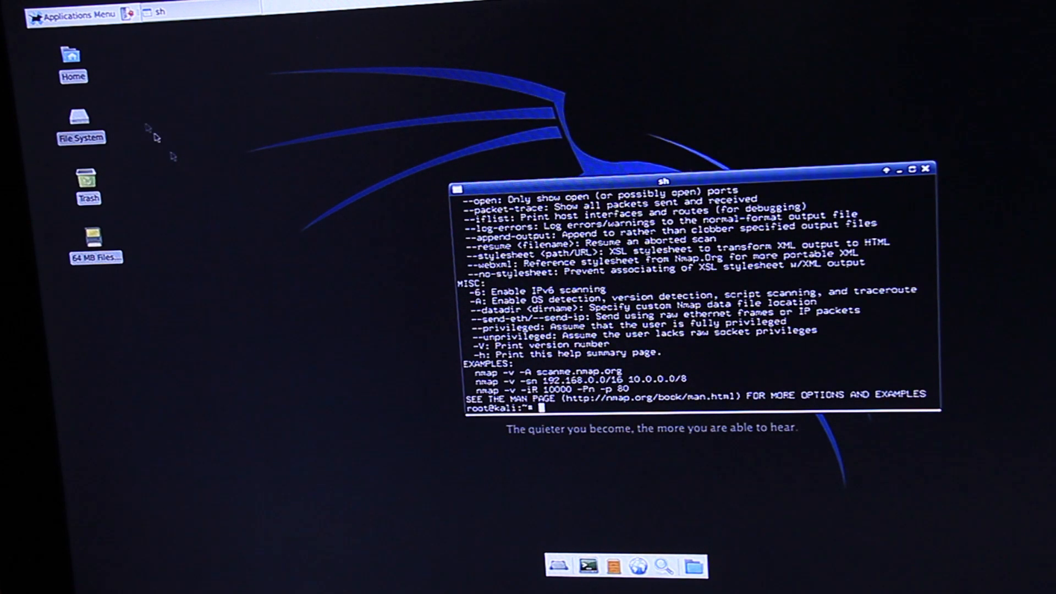
# Step: Launch burpsuite from Kali Linux > Web Applications > Web Crawlers
pyautogui.click(74, 15)
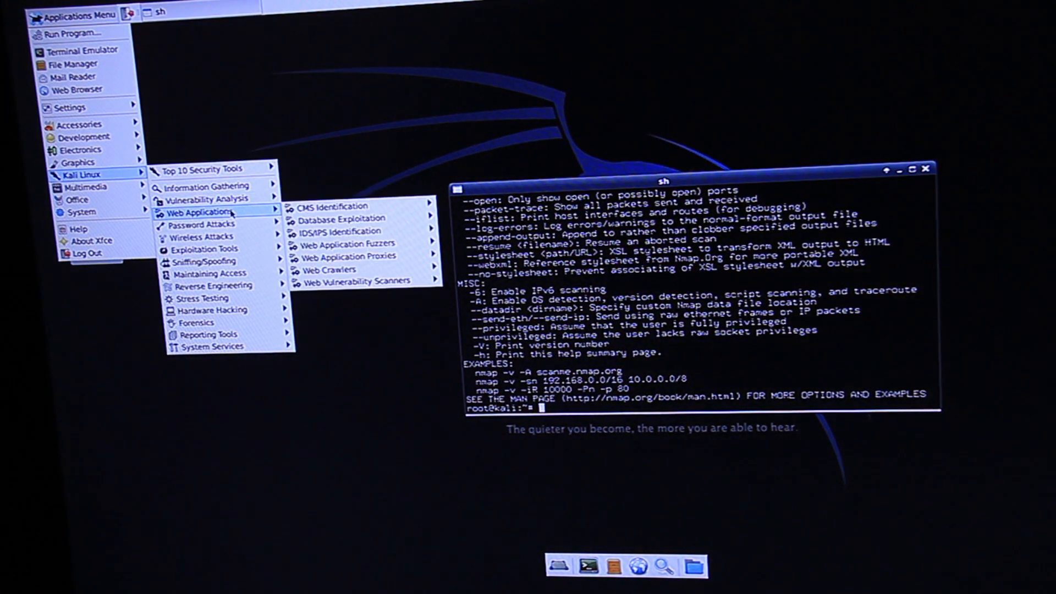
pyautogui.moveTo(344, 244)
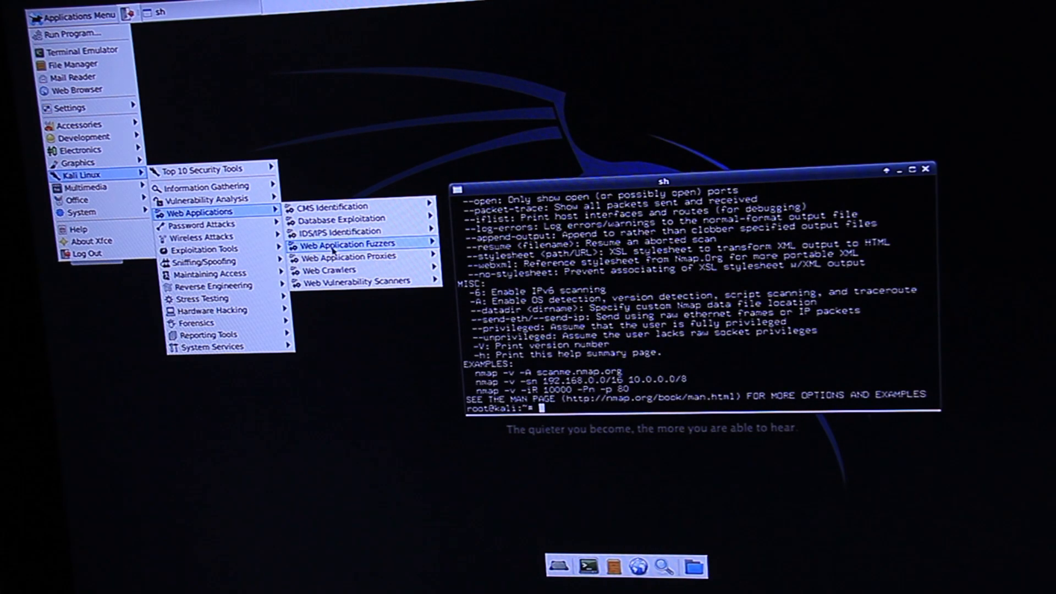
pyautogui.moveTo(330, 270)
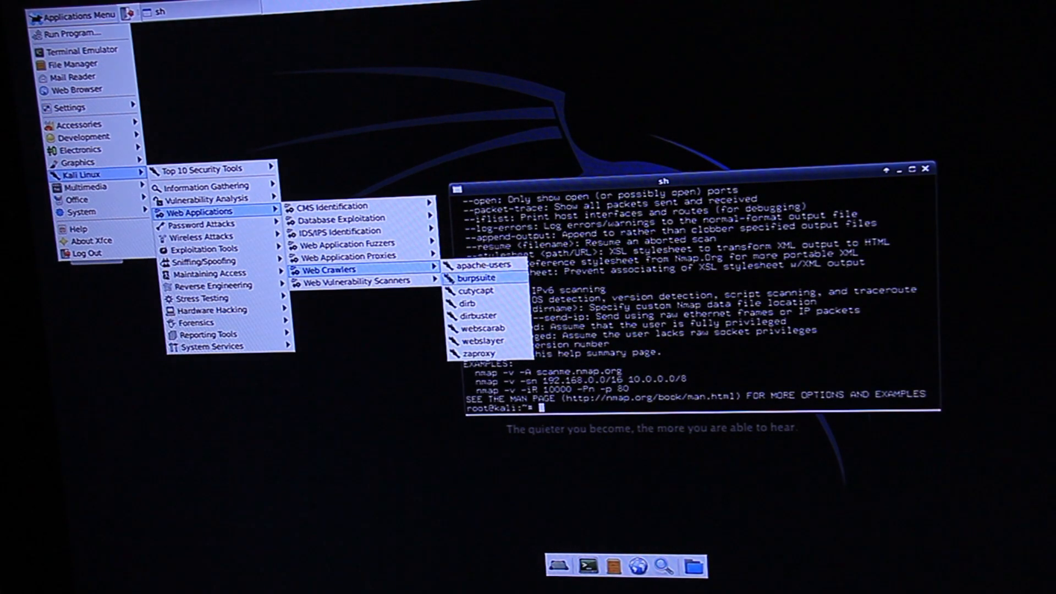
pyautogui.click(476, 279)
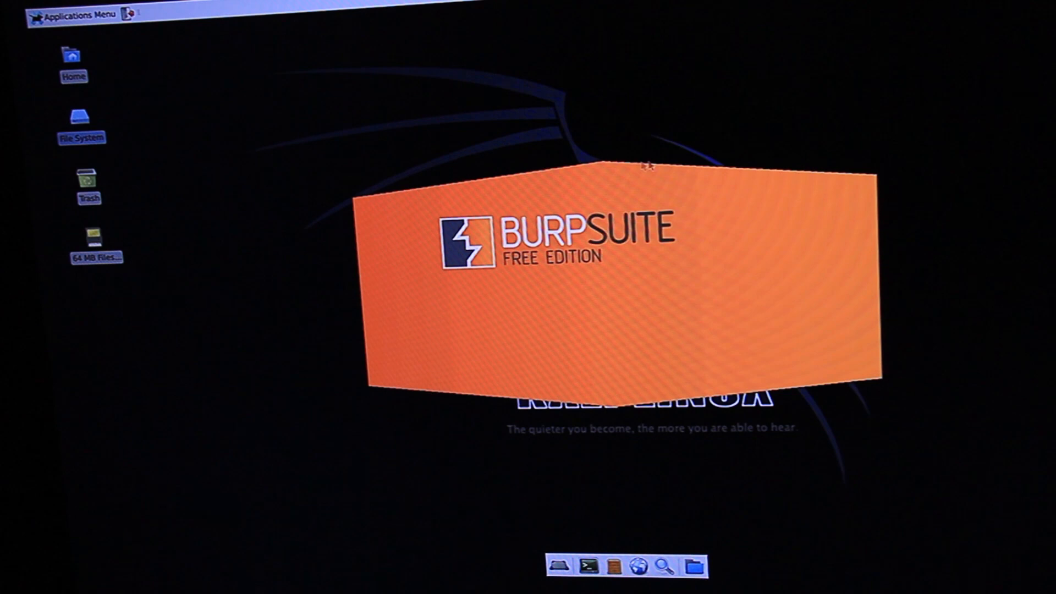
pyautogui.click(75, 15)
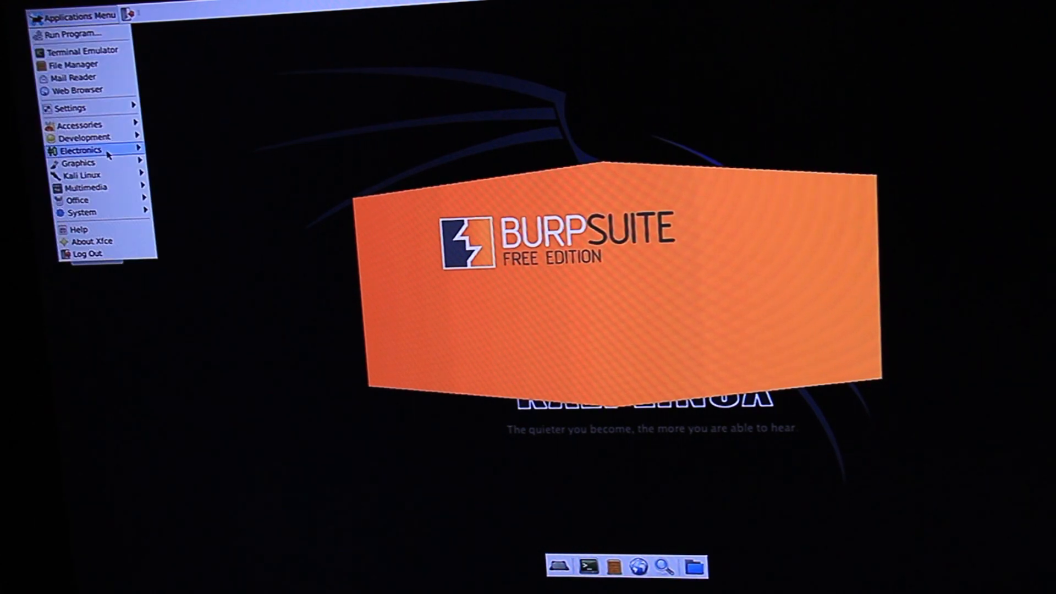
pyautogui.moveTo(81, 174)
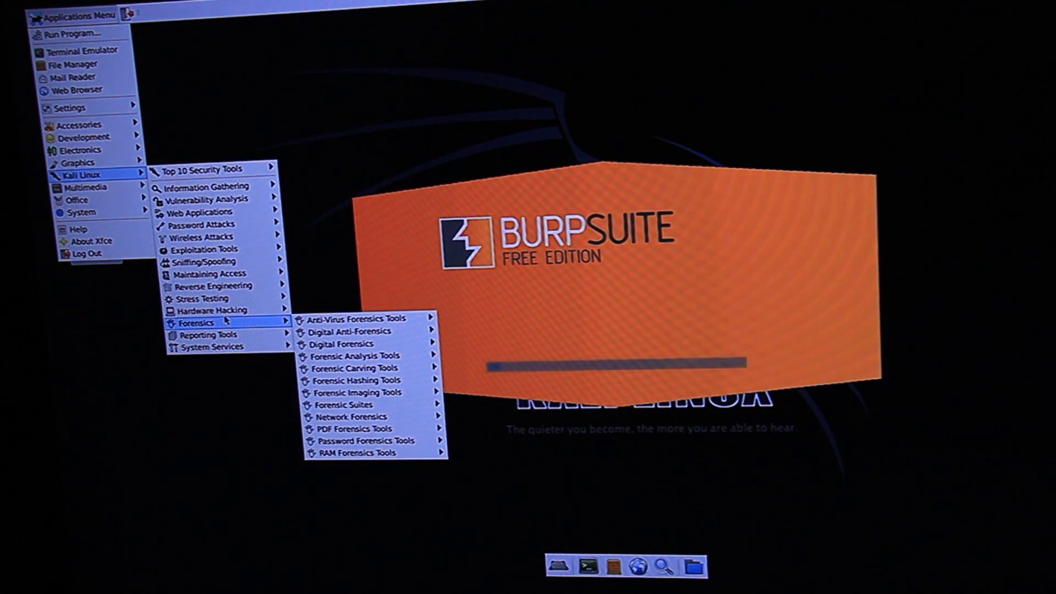
pyautogui.moveTo(198, 297)
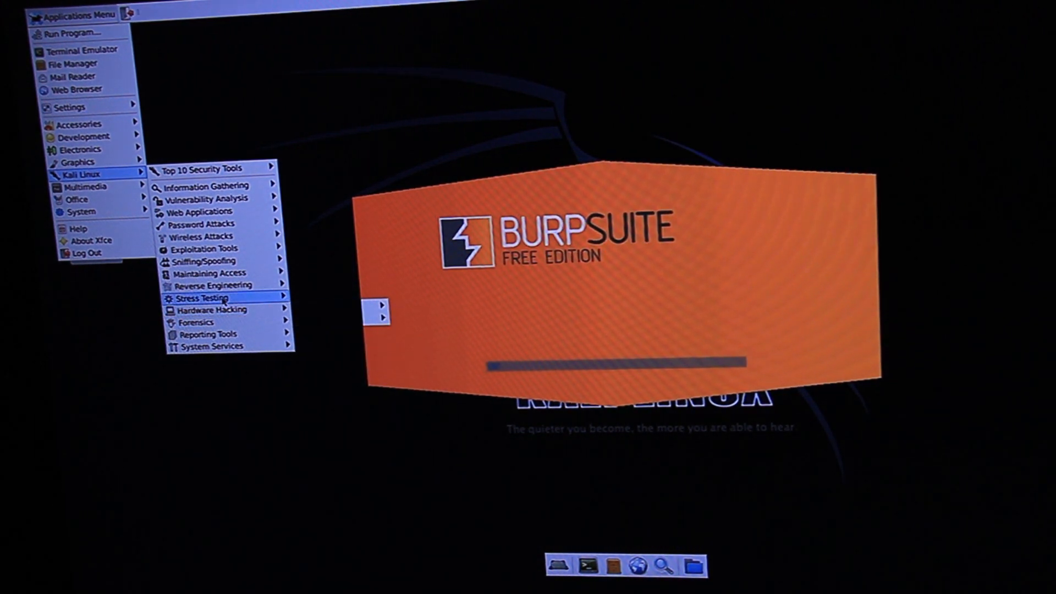
pyautogui.moveTo(202, 297)
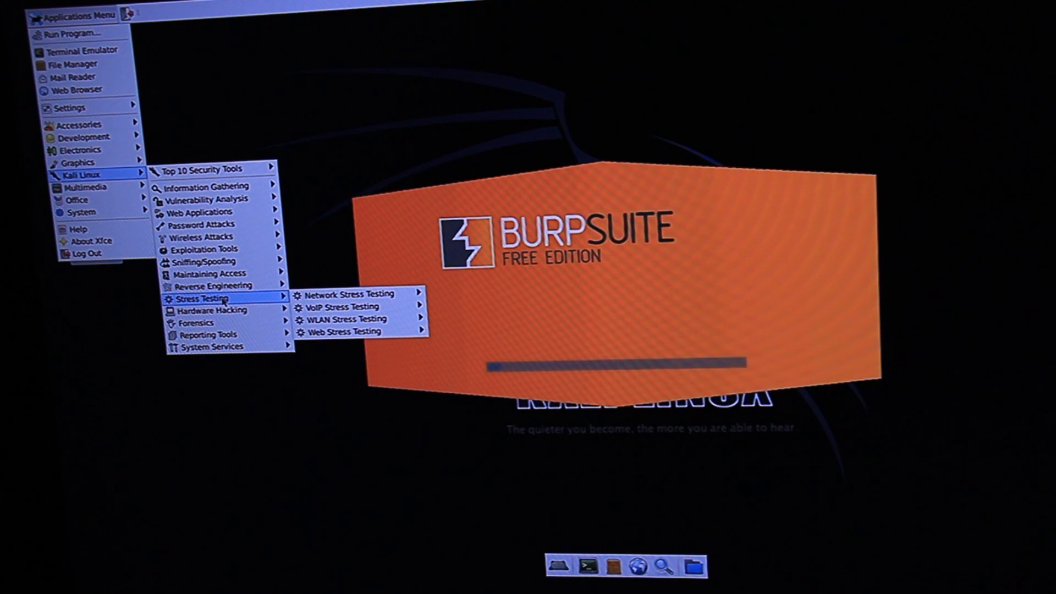
pyautogui.moveTo(196, 261)
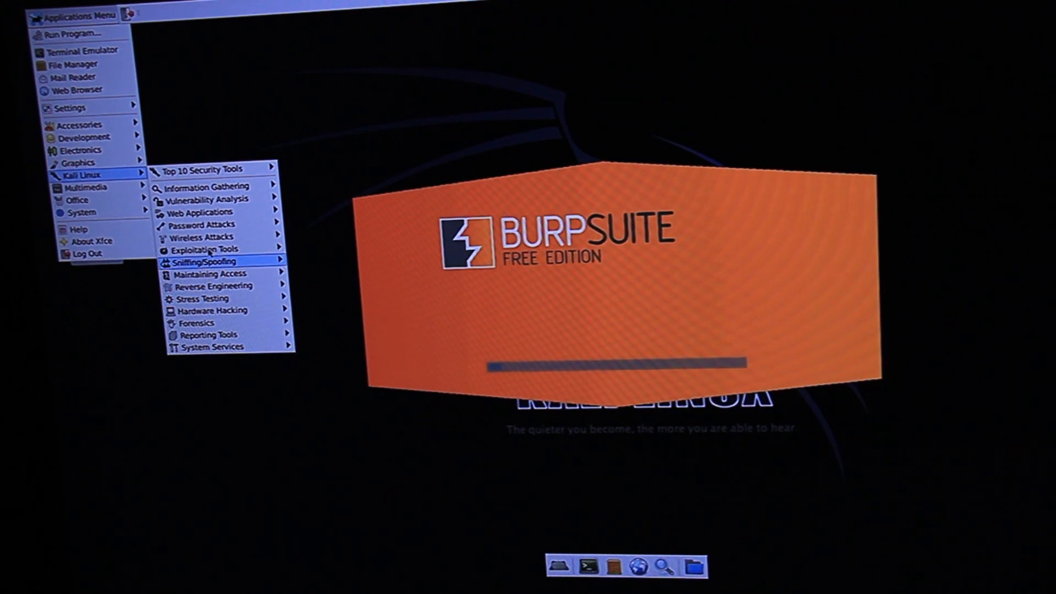
pyautogui.moveTo(198, 211)
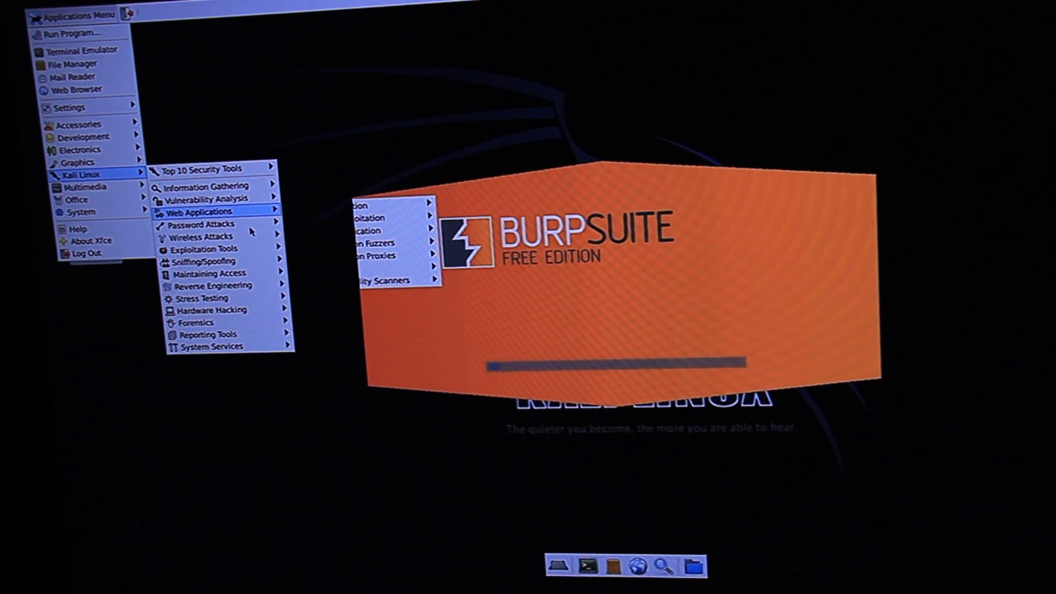
pyautogui.moveTo(198, 224)
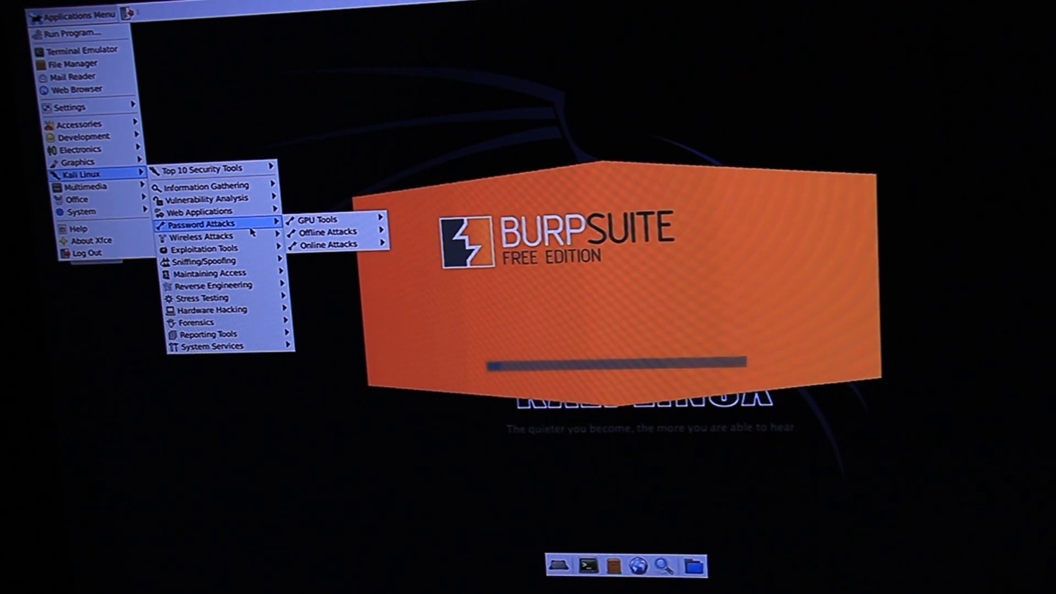
pyautogui.moveTo(206, 248)
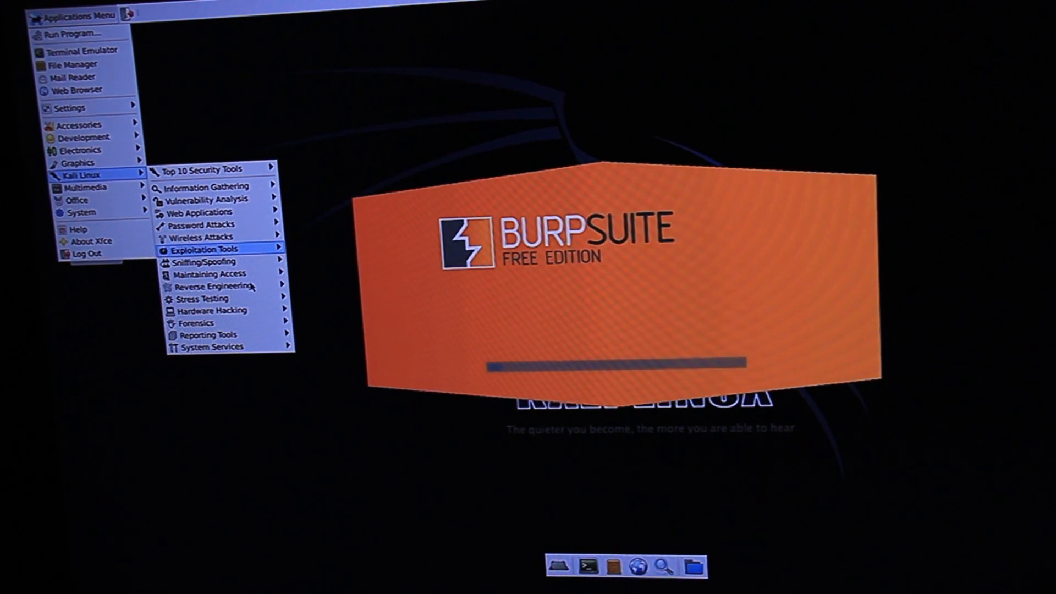
pyautogui.moveTo(209, 298)
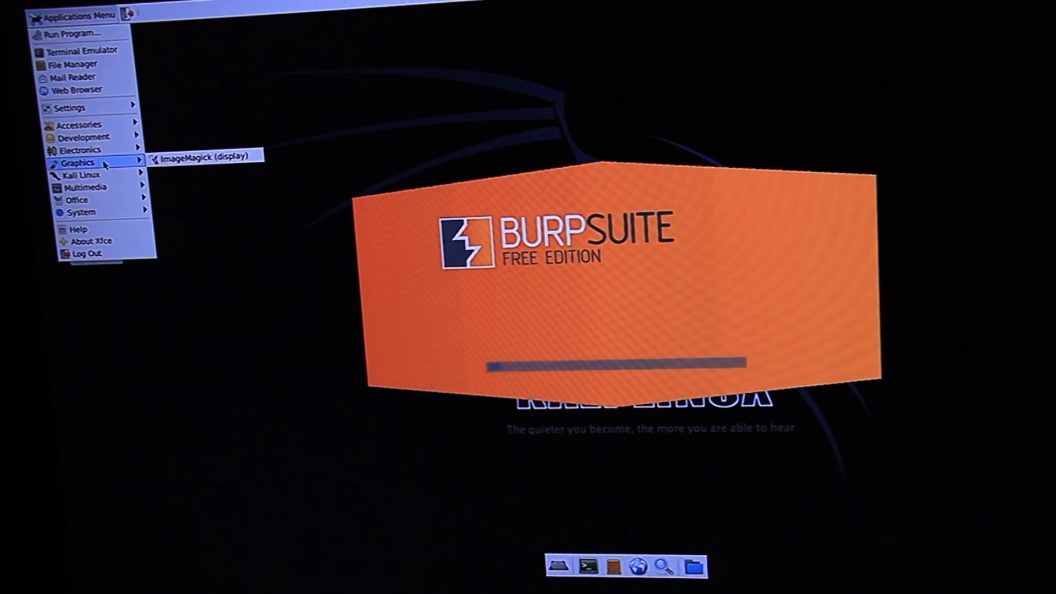
pyautogui.moveTo(80, 186)
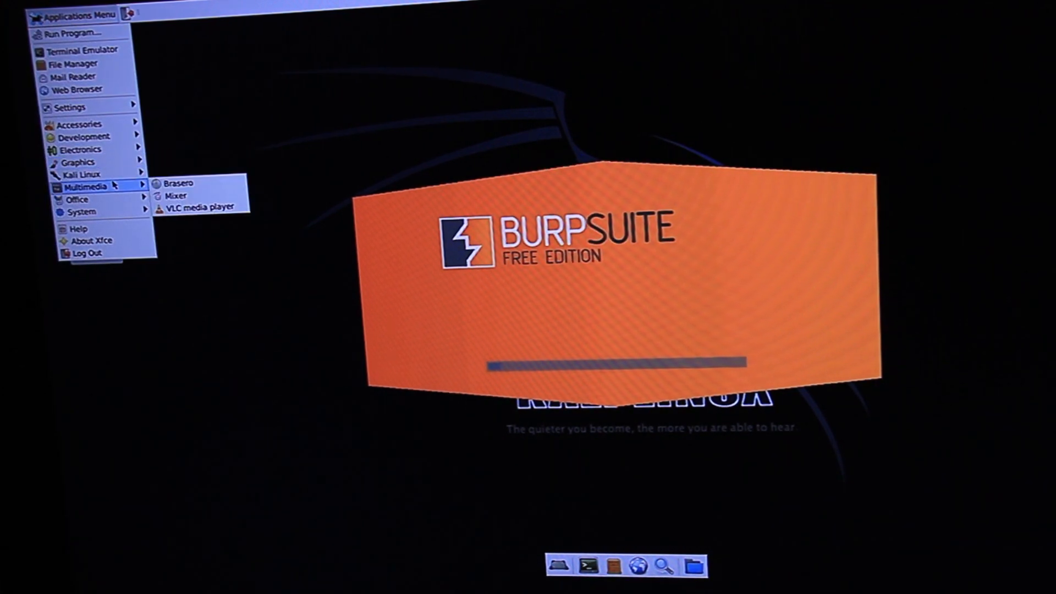
pyautogui.moveTo(80, 211)
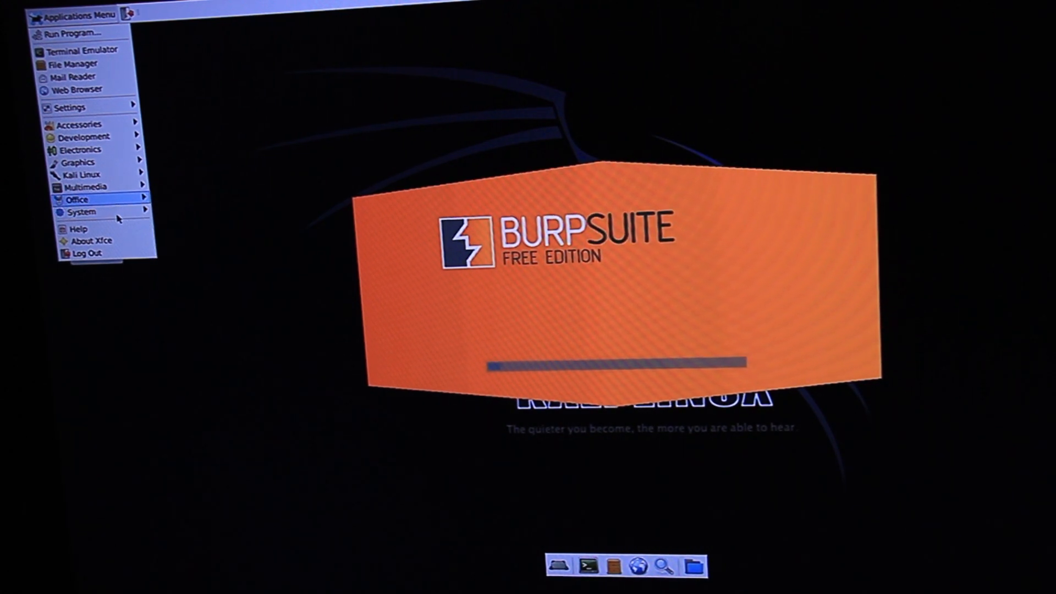
pyautogui.moveTo(64, 118)
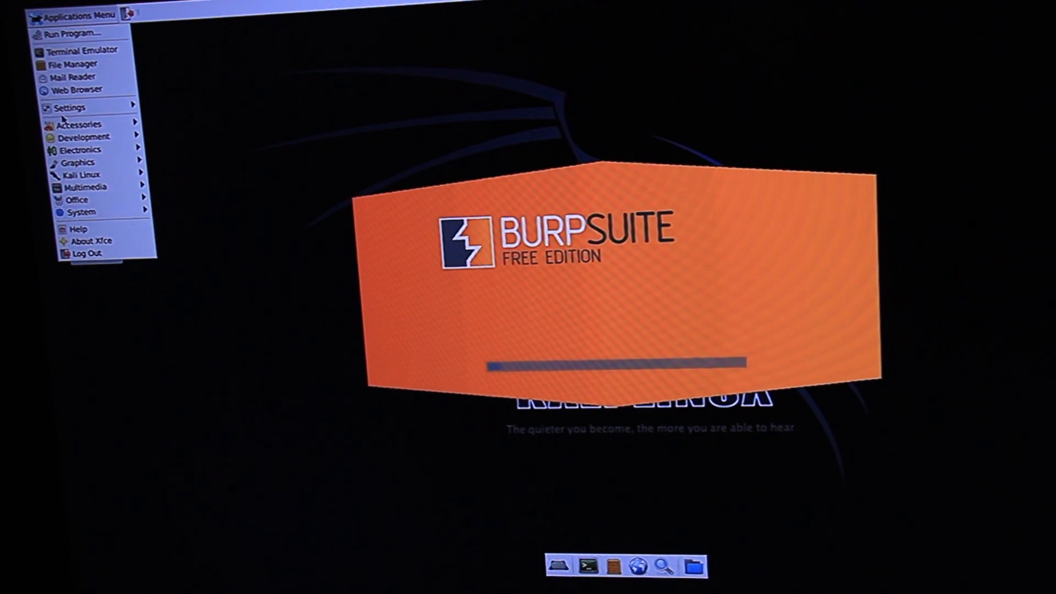